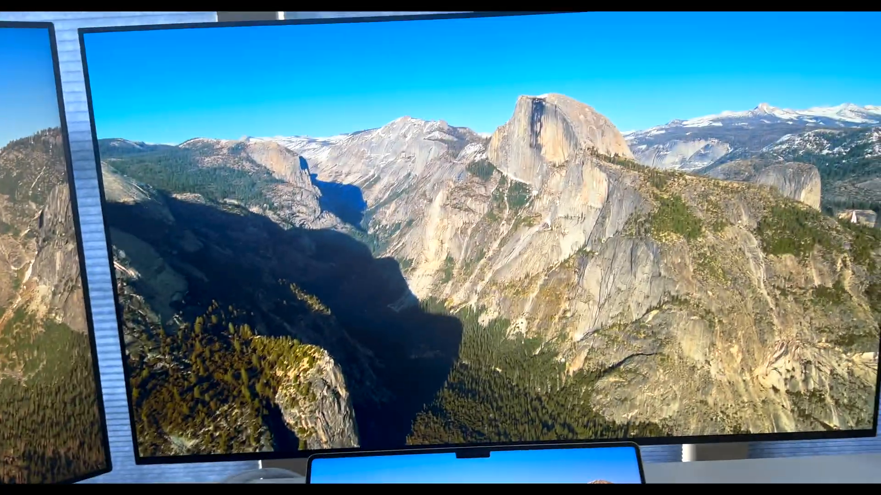
Step: Lock the Mac instantly with Cmd+Control+Q, pressing the shortcut twice
key(cmd+ctrl+q)
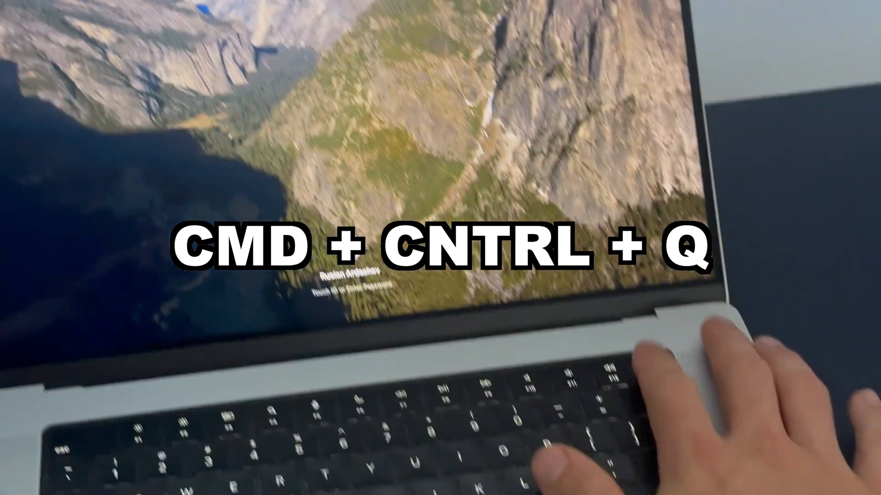
key(cmd+ctrl+q)
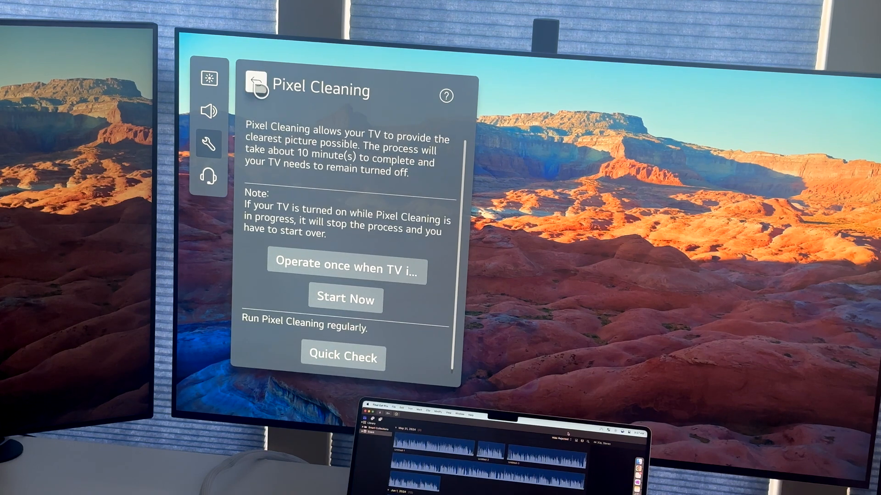
Step: Go back from Pixel Cleaning to OLED Panel Care, then set Mac scroll bars to show only when scrolling
click(255, 80)
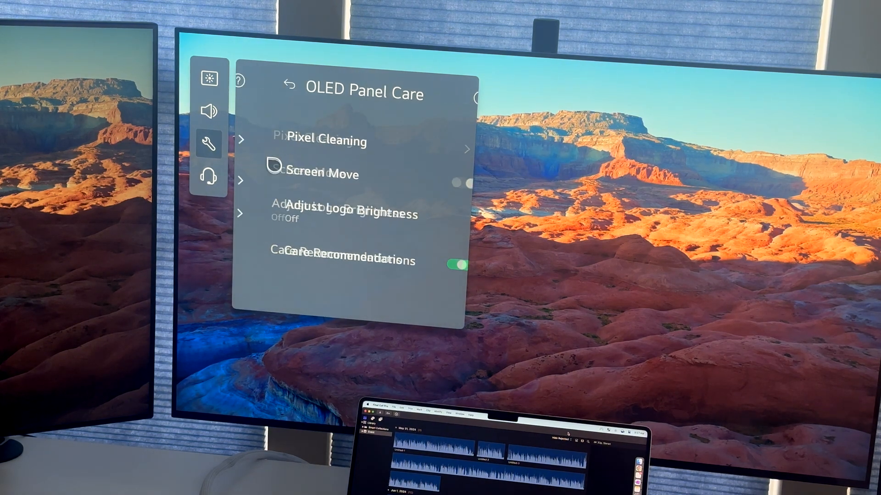
click(288, 85)
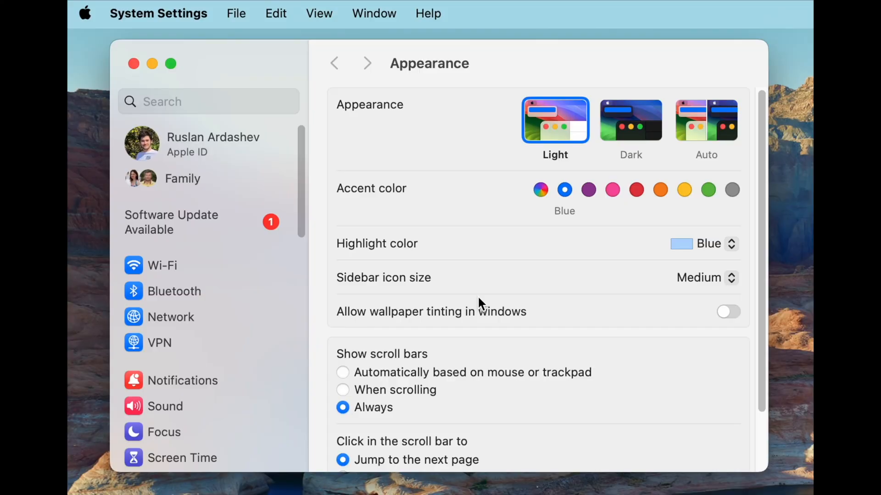
click(343, 390)
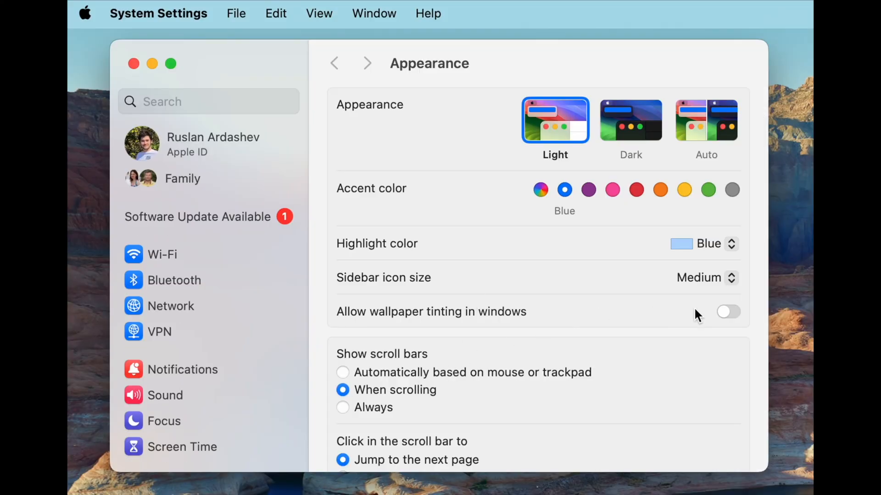